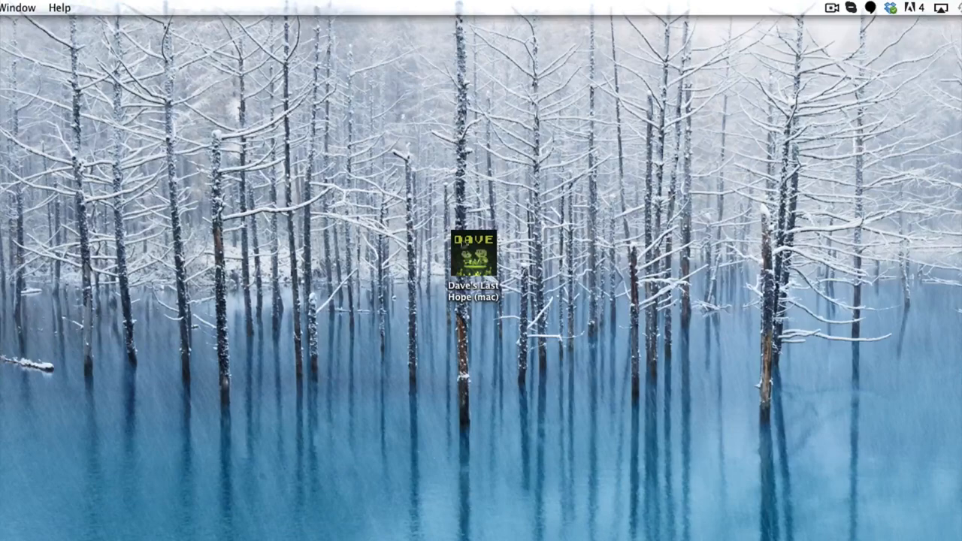
Launch Dave's Last Hope from the desktop and show the high-score table topped by 10702.
double_click(475, 256)
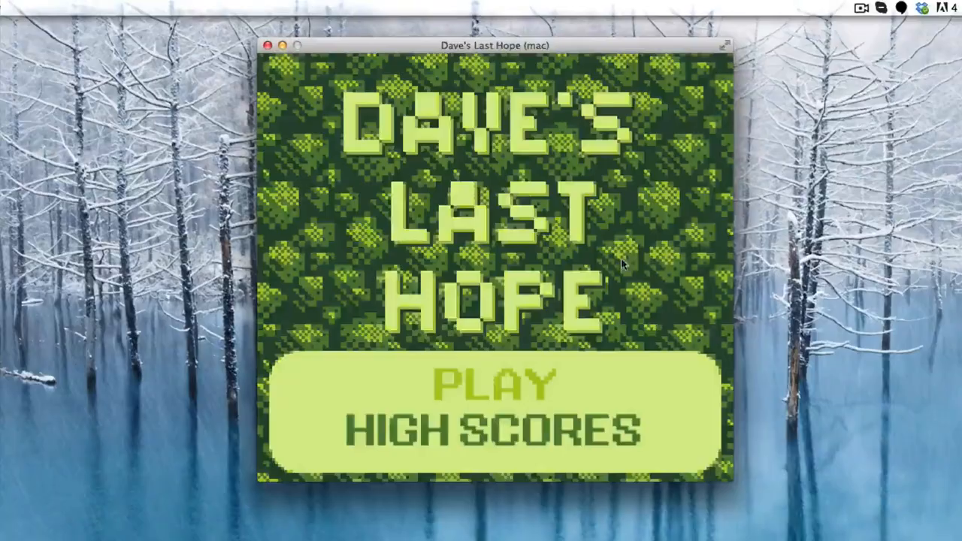
left_click(493, 430)
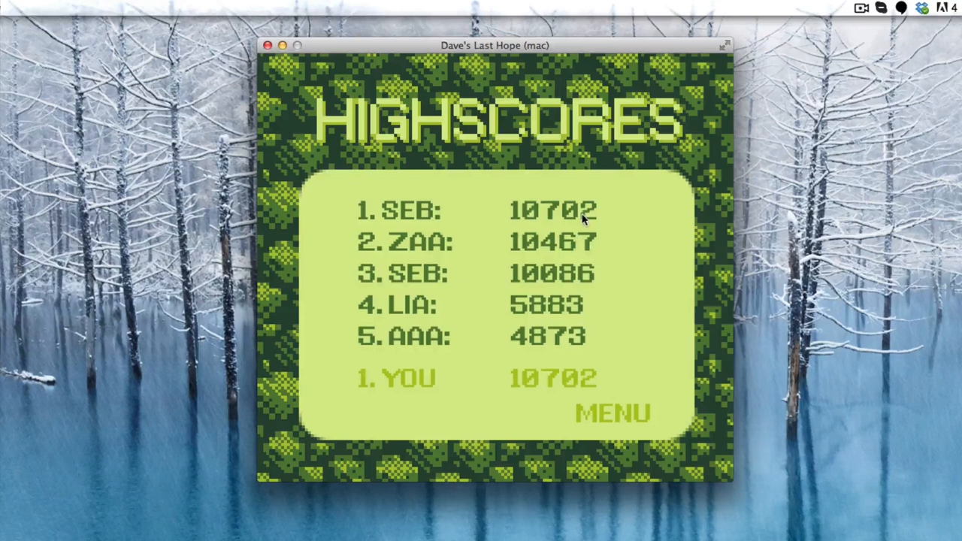
mouse_move(630, 204)
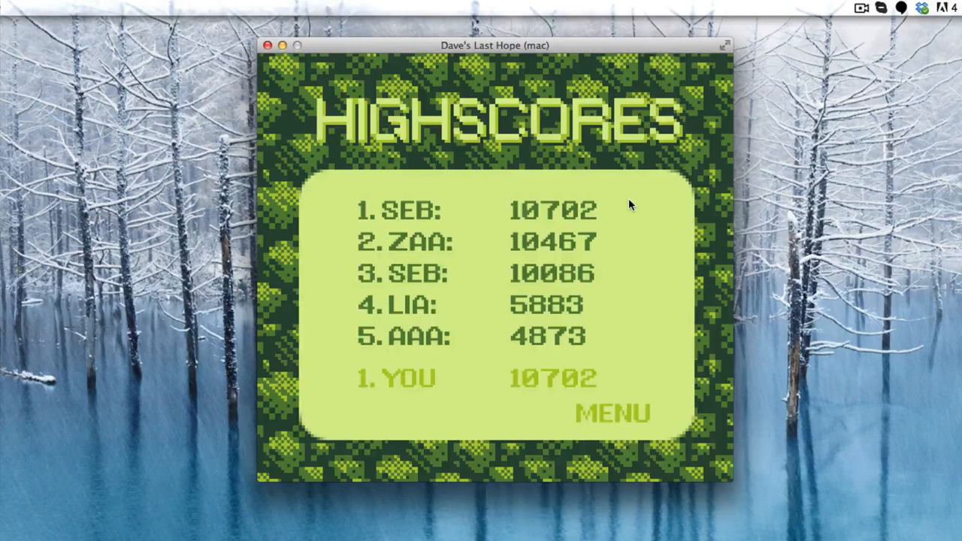
left_click(612, 412)
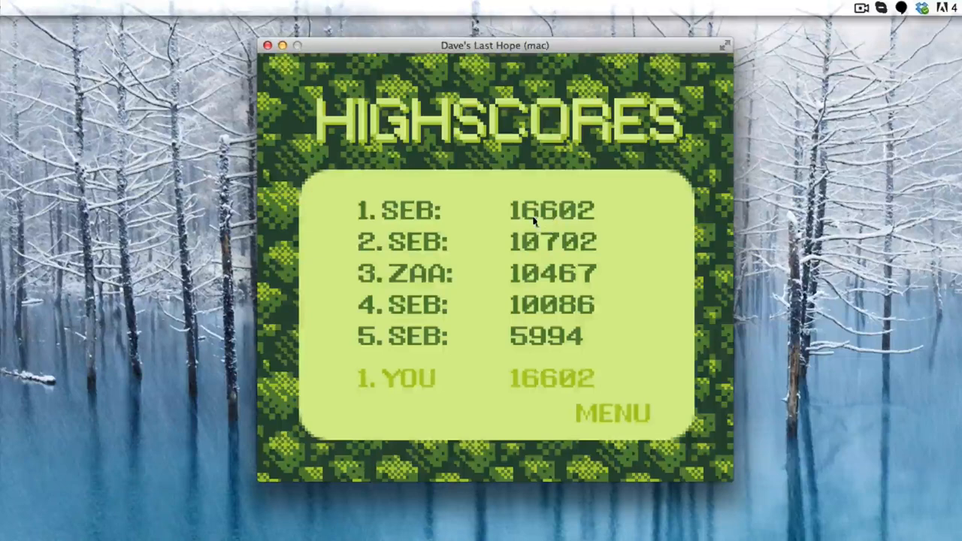
mouse_move(629, 222)
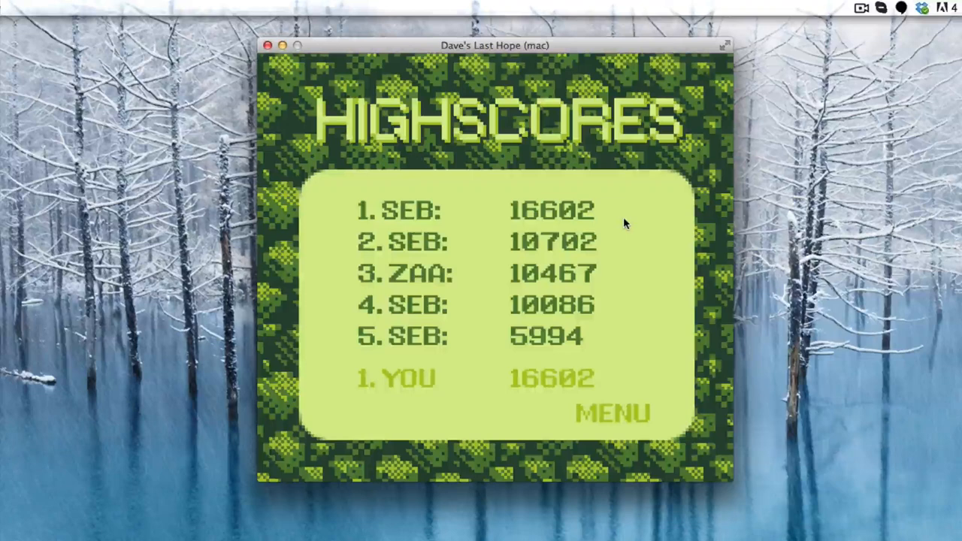